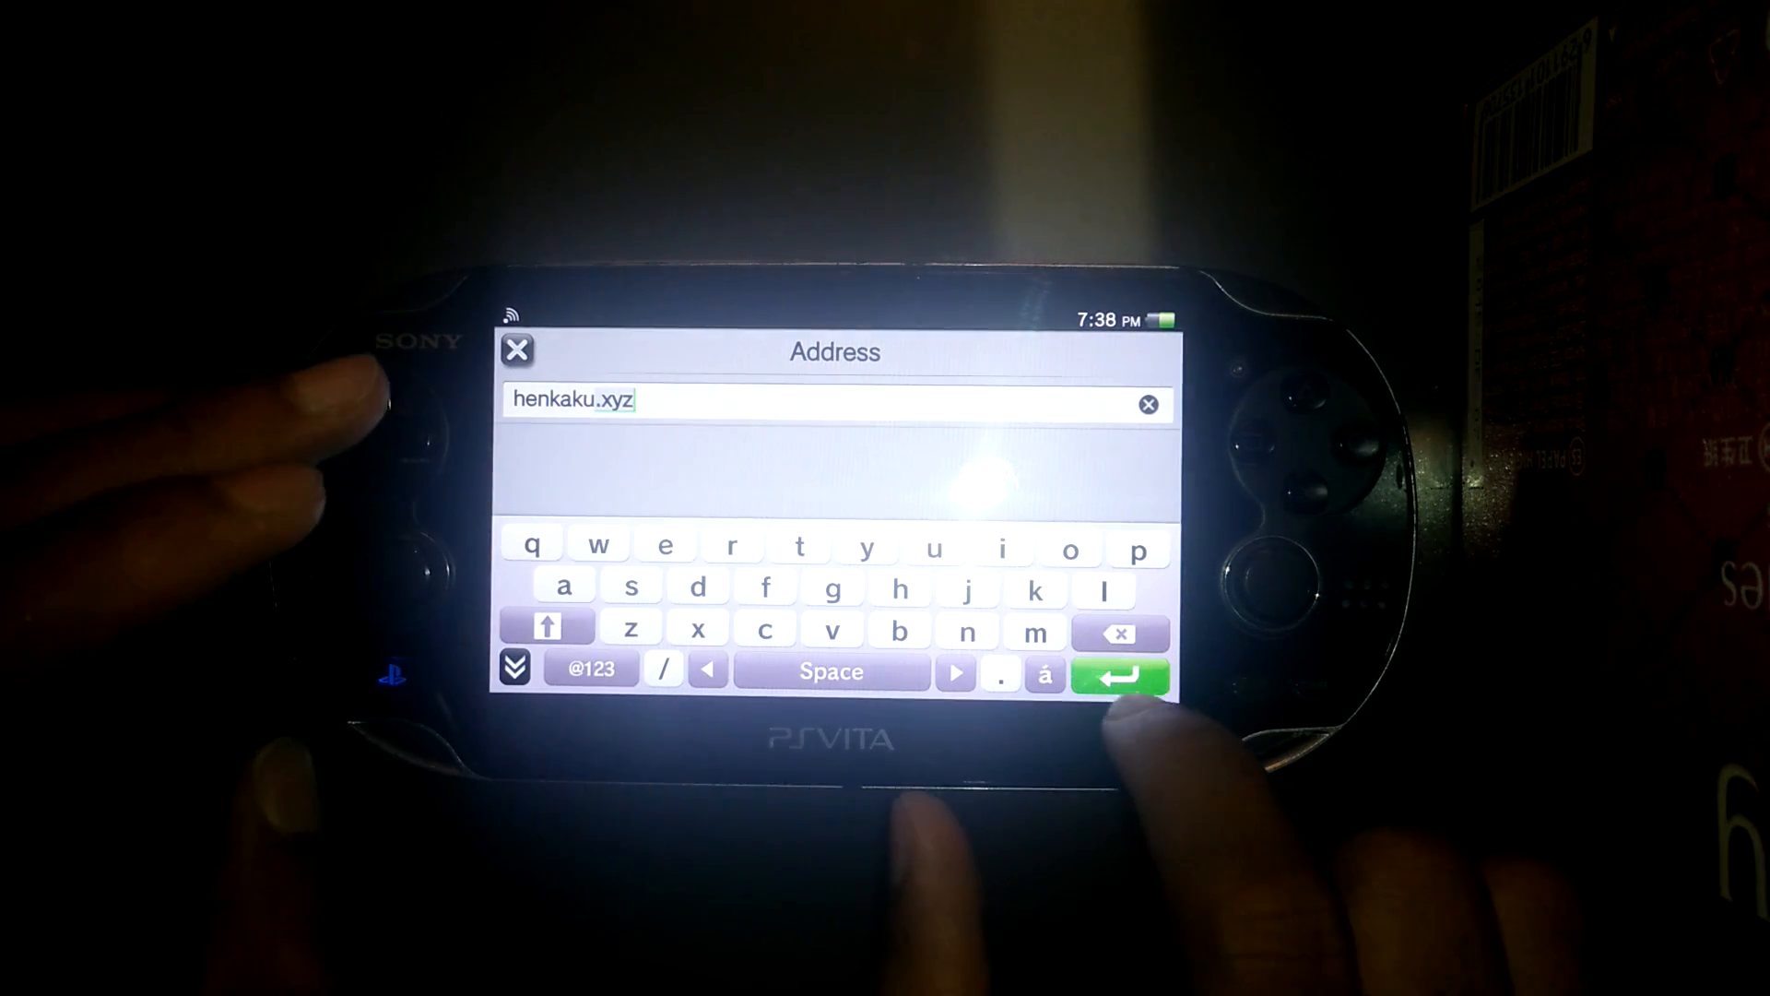
Confirm the henkaku.xyz address in the PS Vita browser.
{"action": "left_click", "coordinate": [1118, 672]}
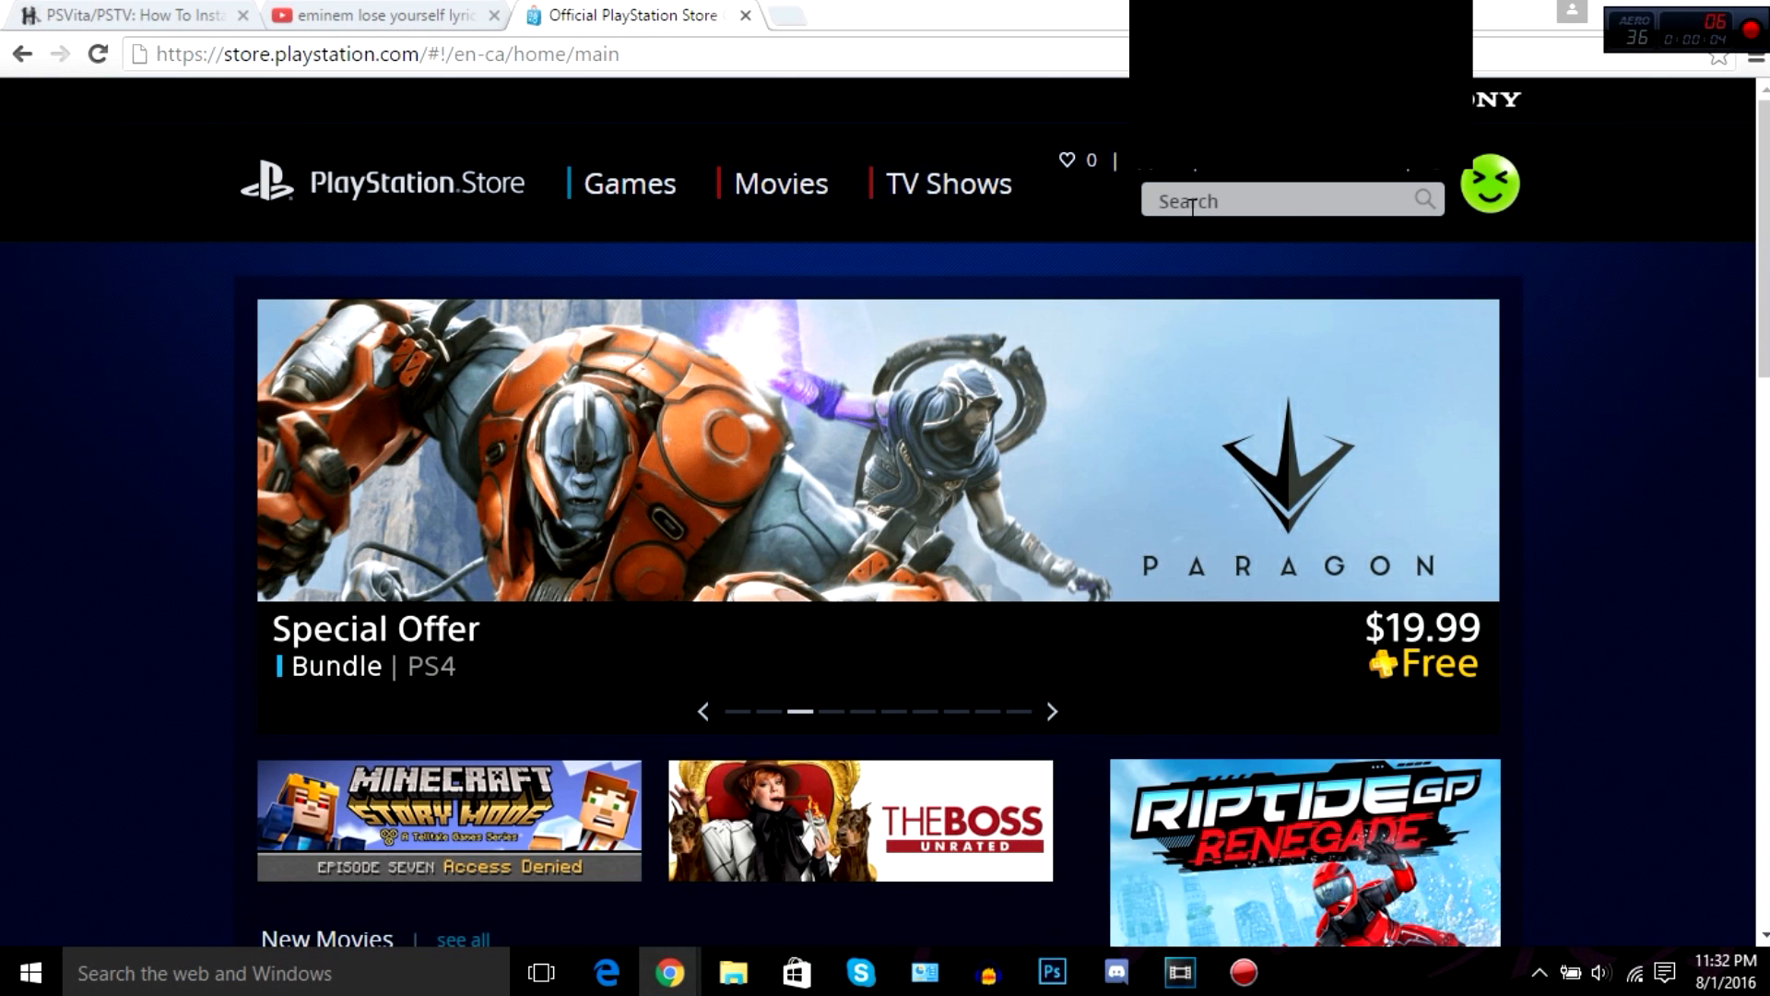
Search the Store for Petz Saddle Club, open its suggestion, and search again.
{"action": "type", "text": "Peth"}
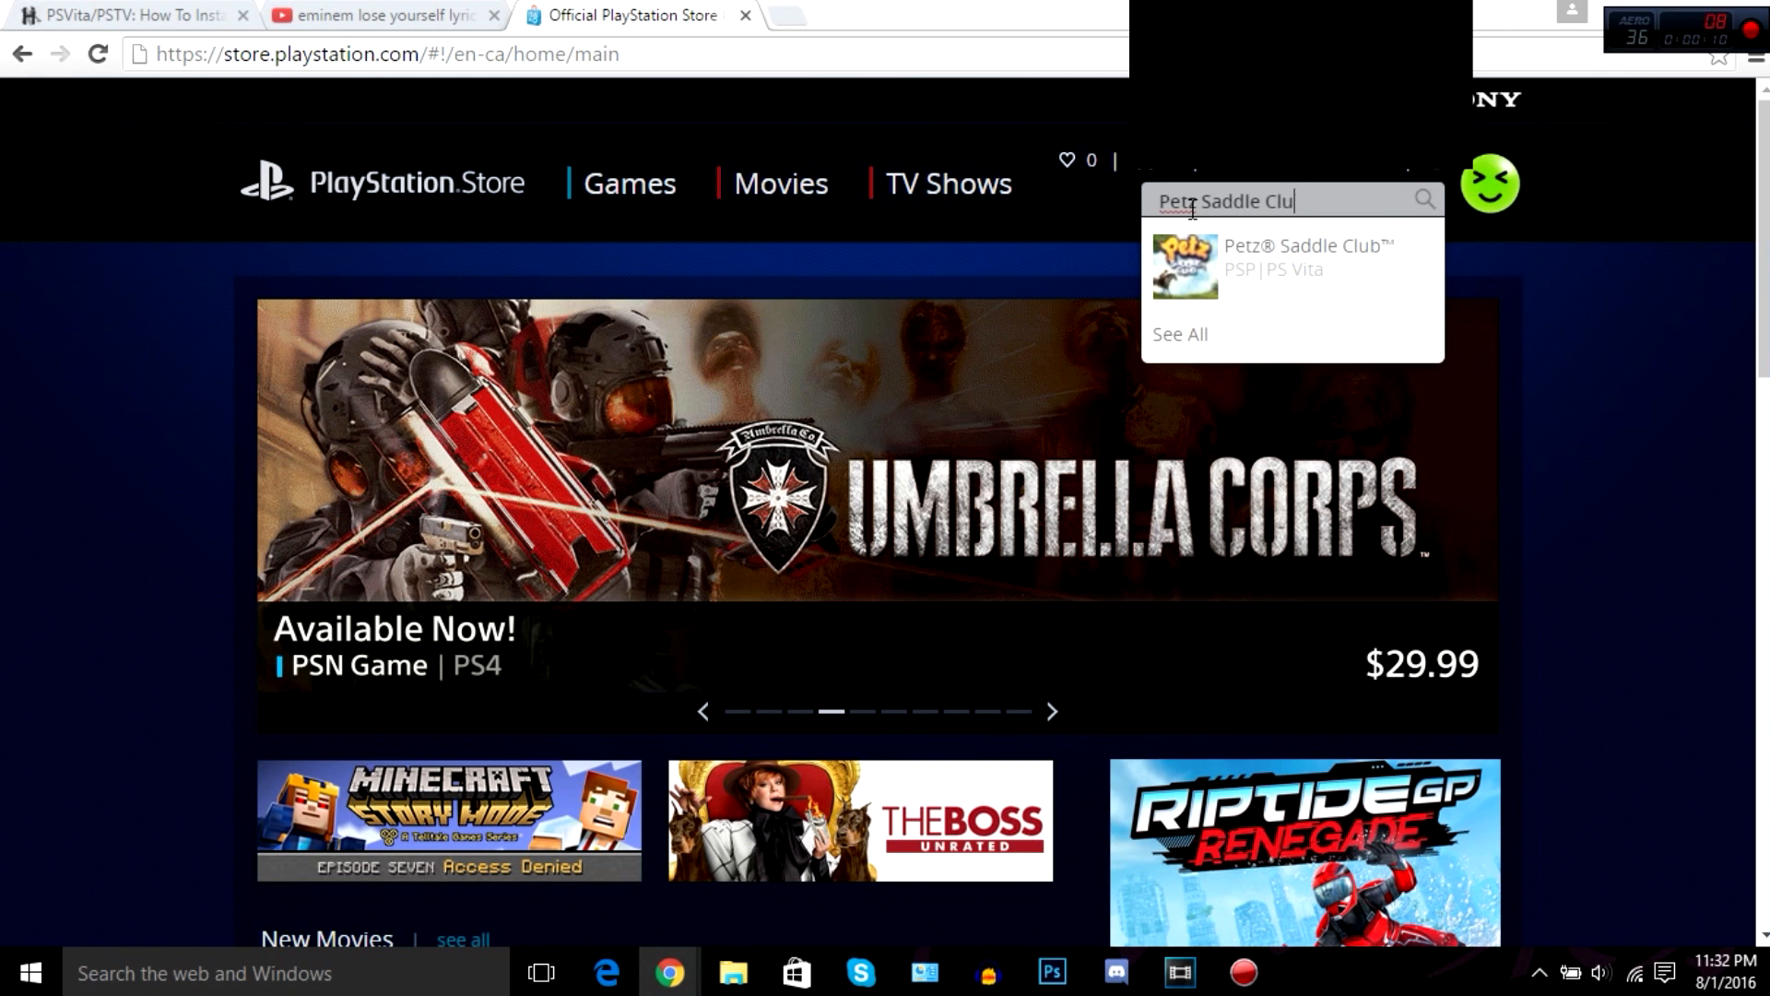
{"action": "left_click", "coordinate": [1307, 257]}
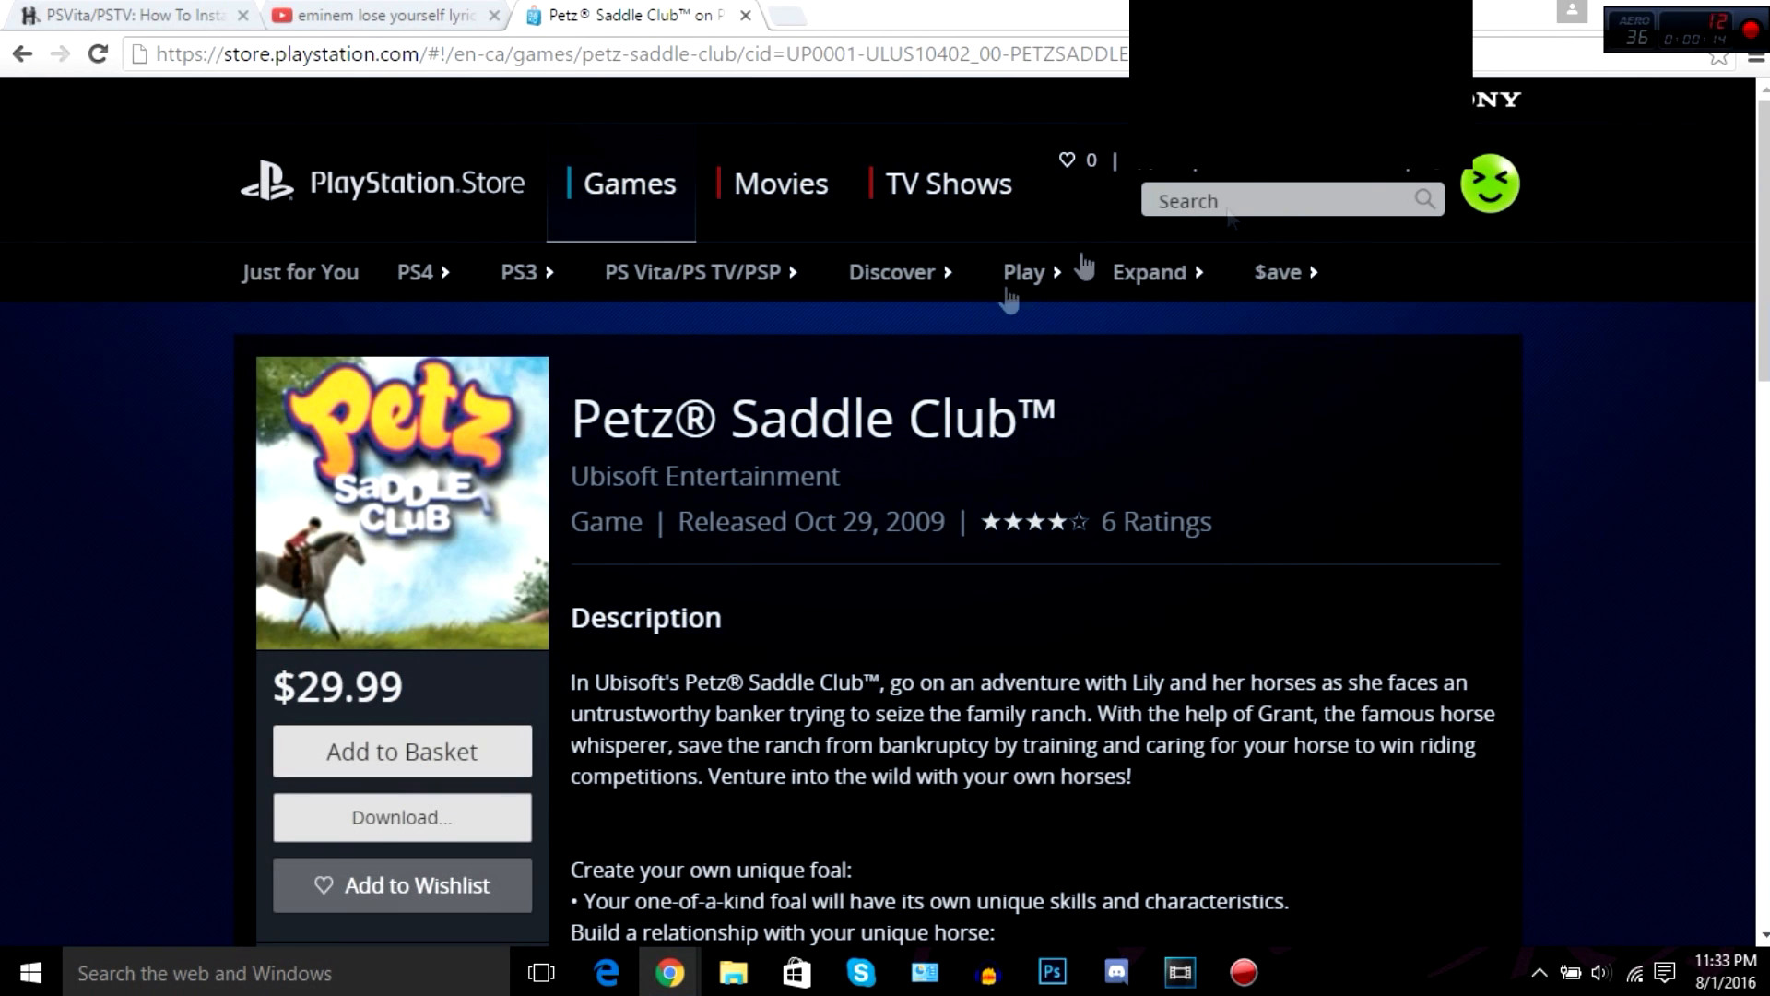
{"action": "type", "text": "Pets"}
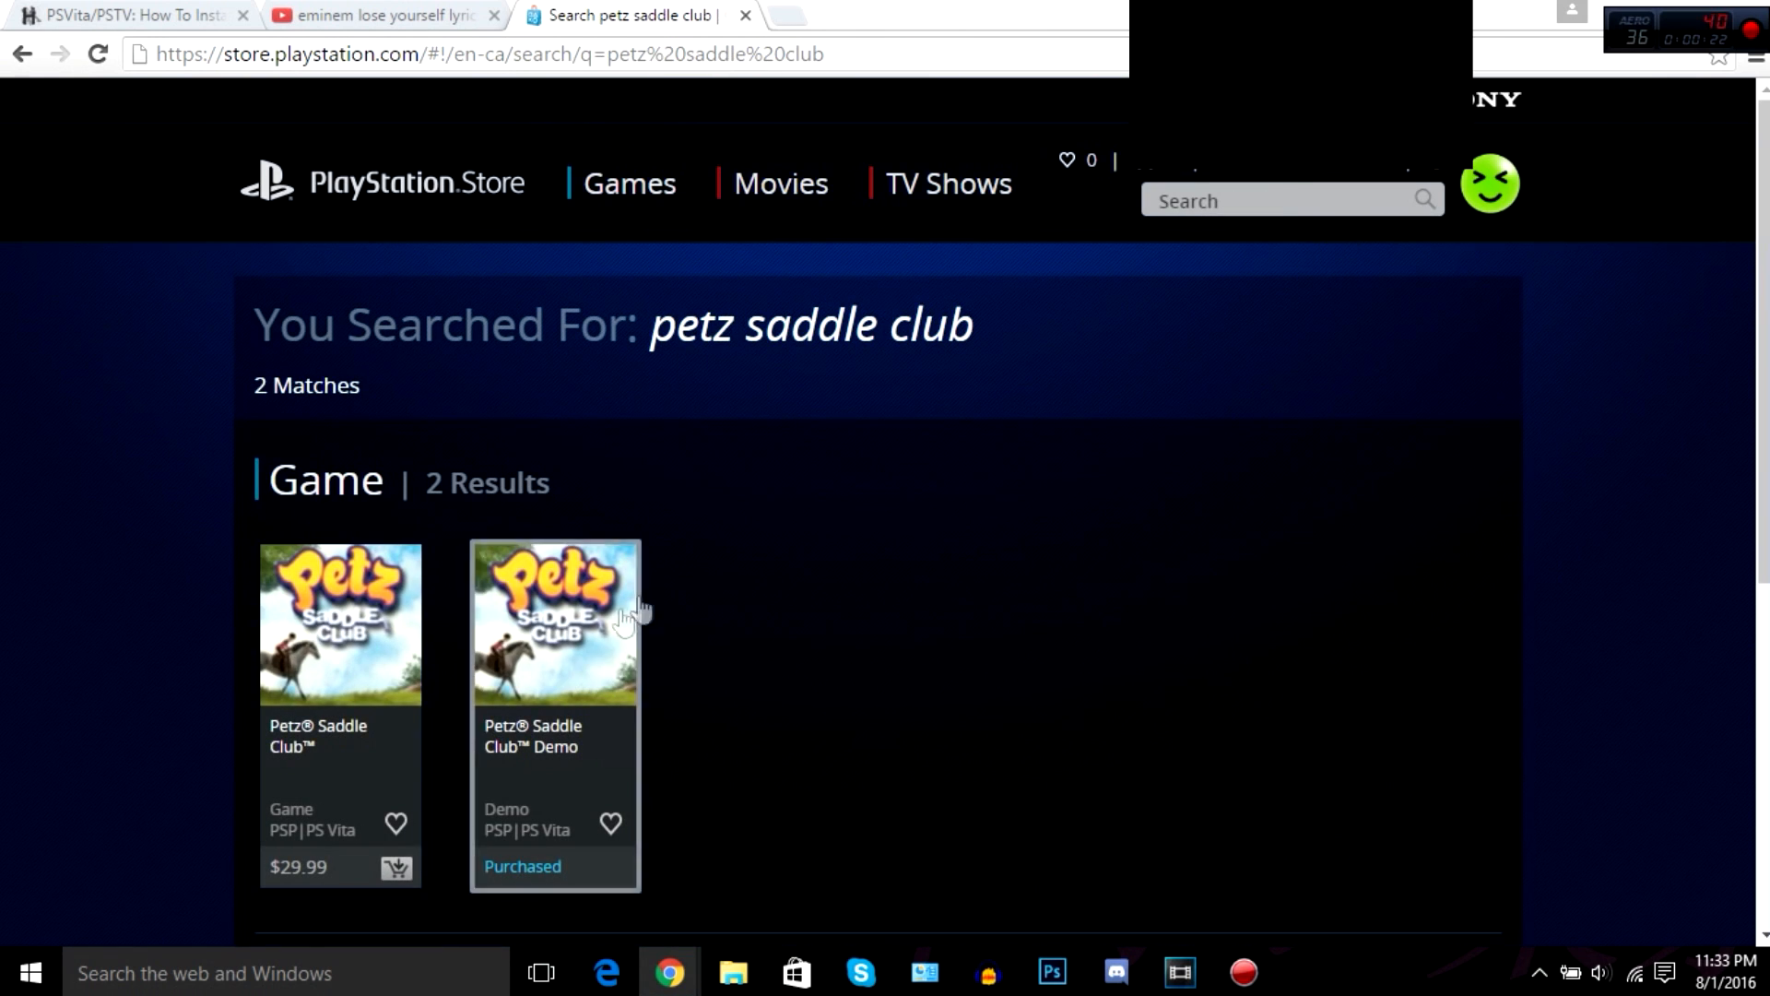
{"action": "mouse_move", "coordinate": [550, 779]}
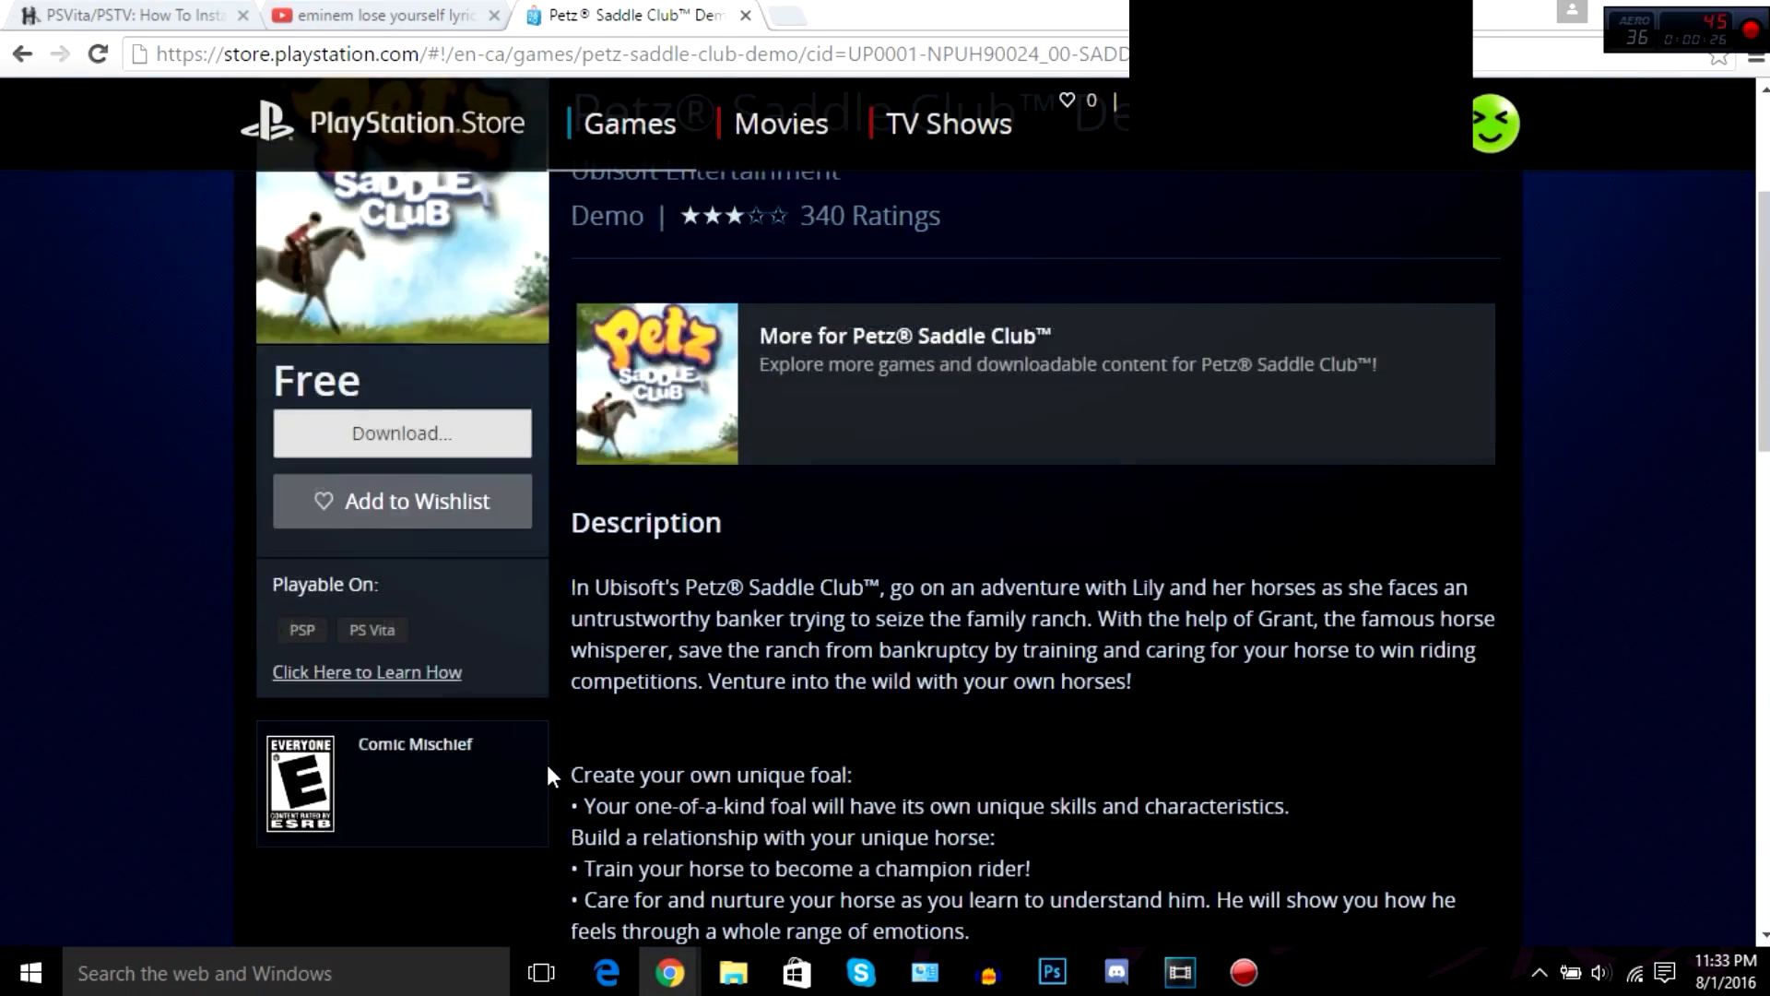
Download the free Petz Saddle Club Demo and confirm it's Waiting in the PS Vita queue.
{"action": "scroll", "scroll_direction": "up", "scroll_amount": 3}
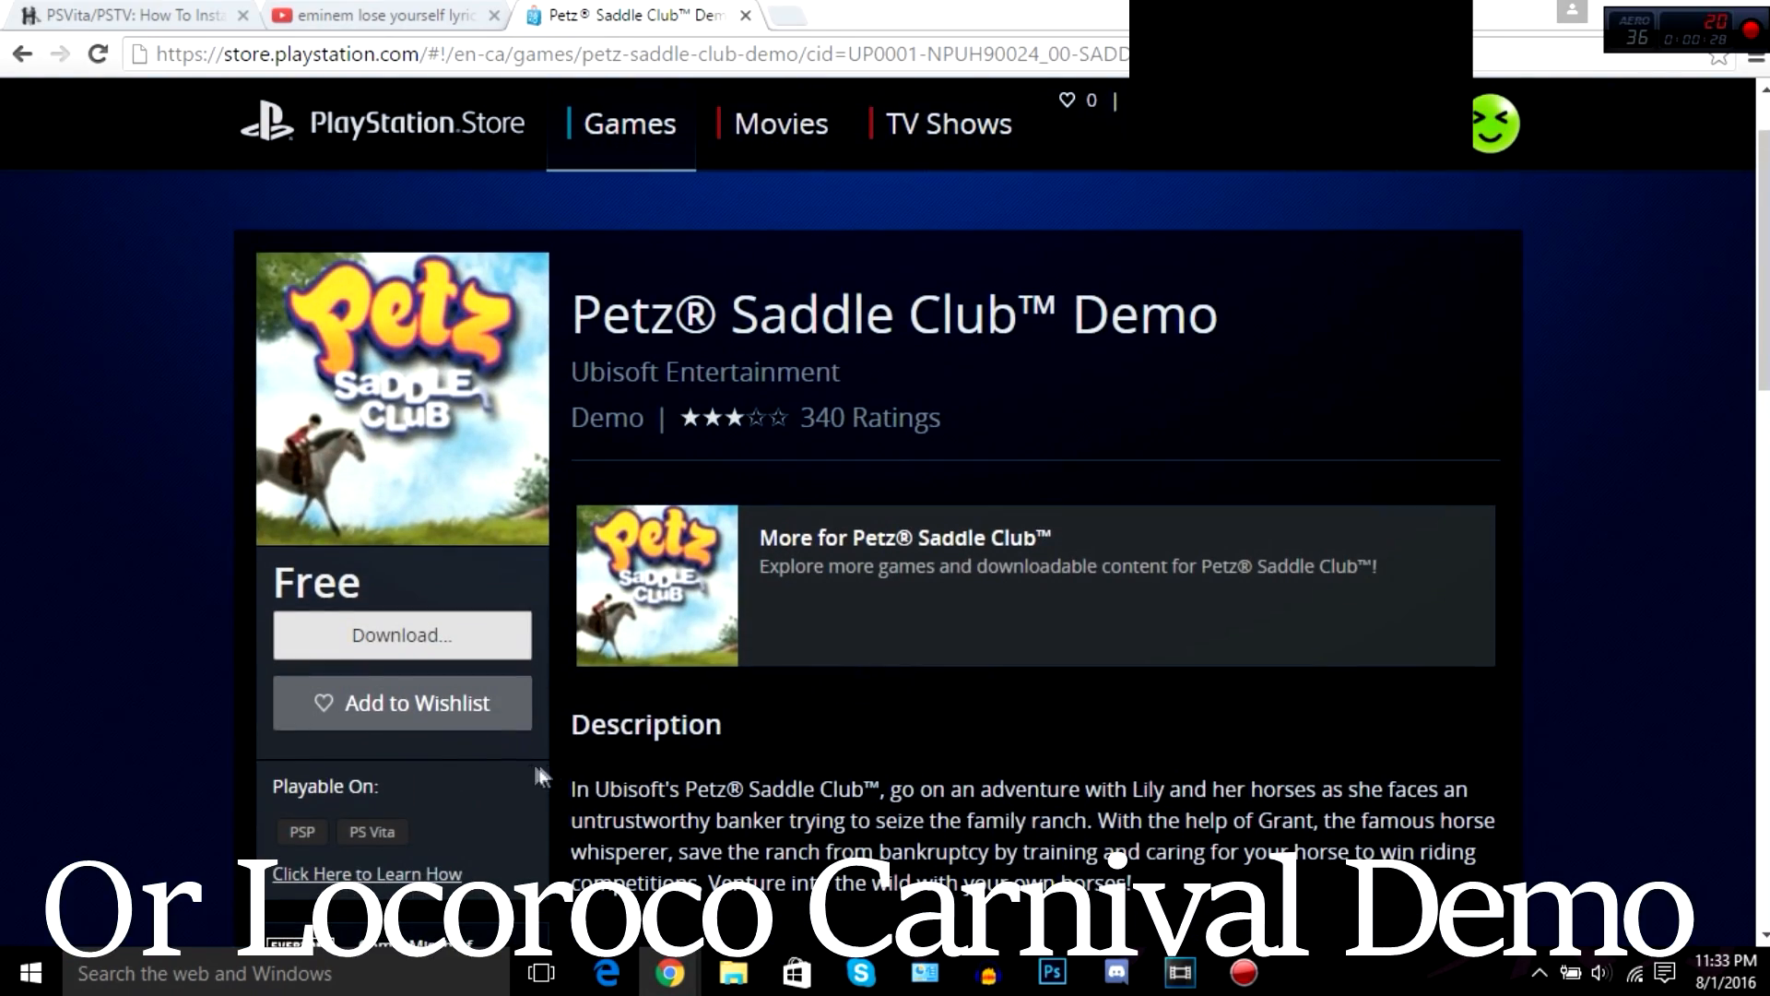
{"action": "scroll", "scroll_direction": "down", "scroll_amount": 3}
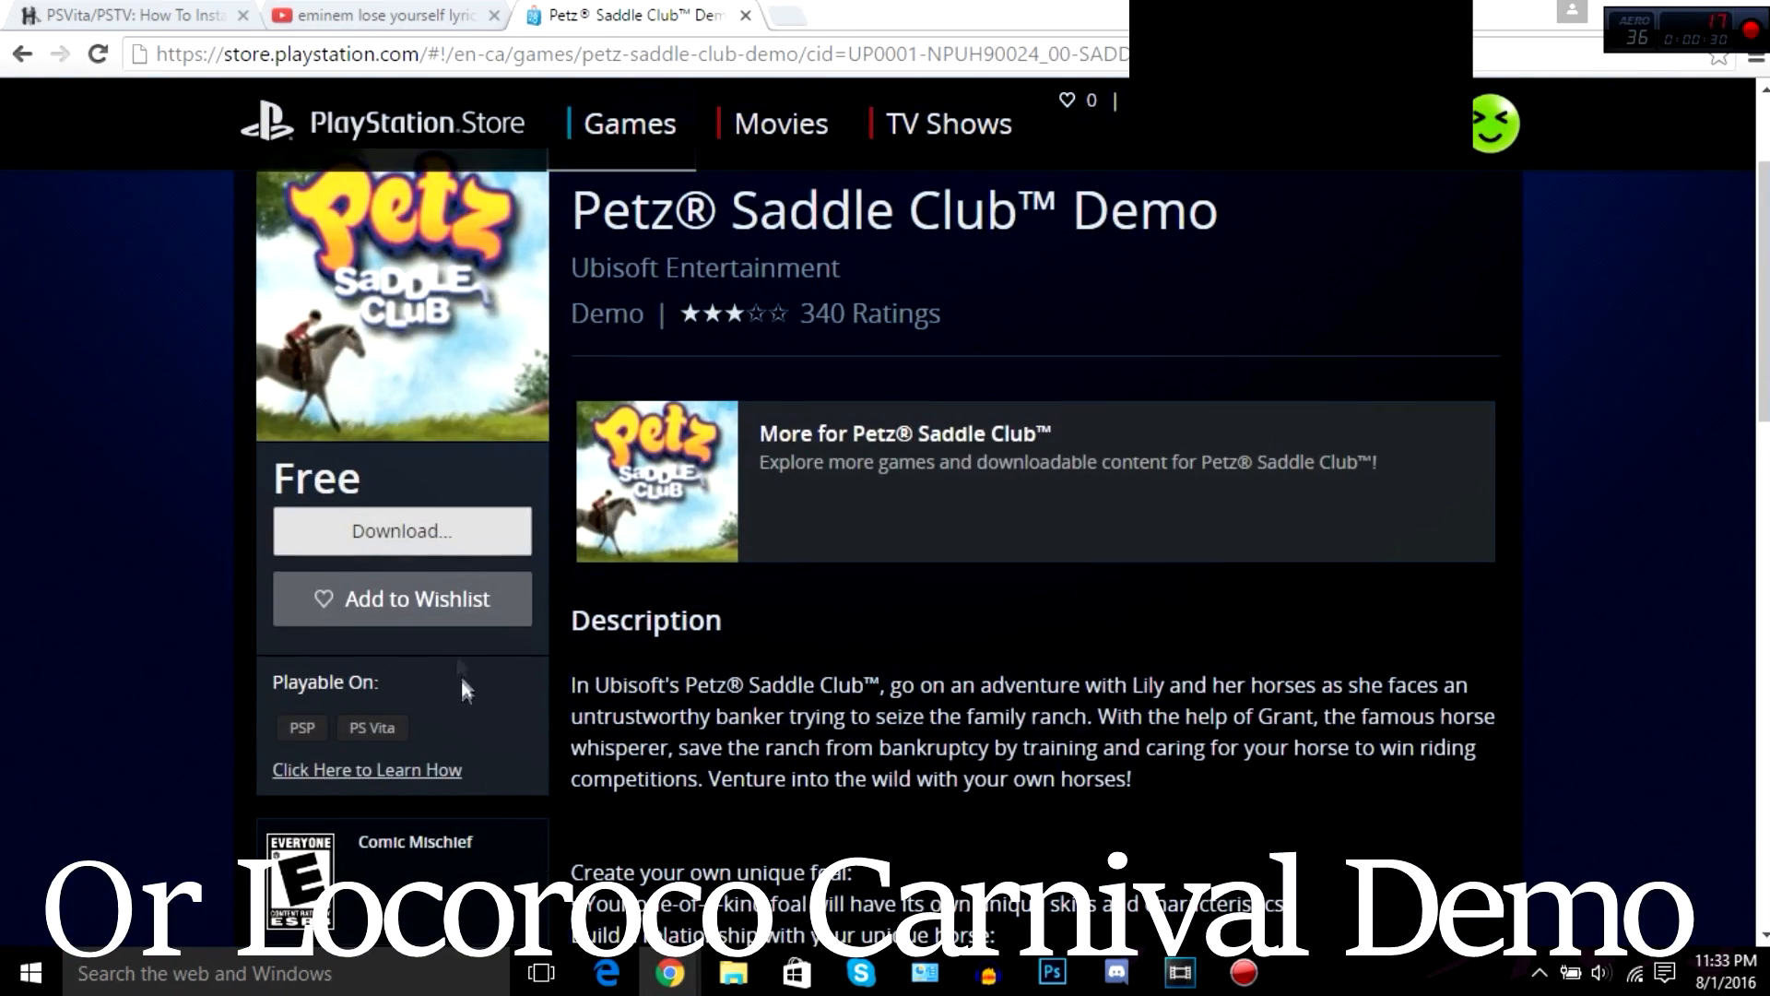
{"action": "left_click", "coordinate": [401, 531]}
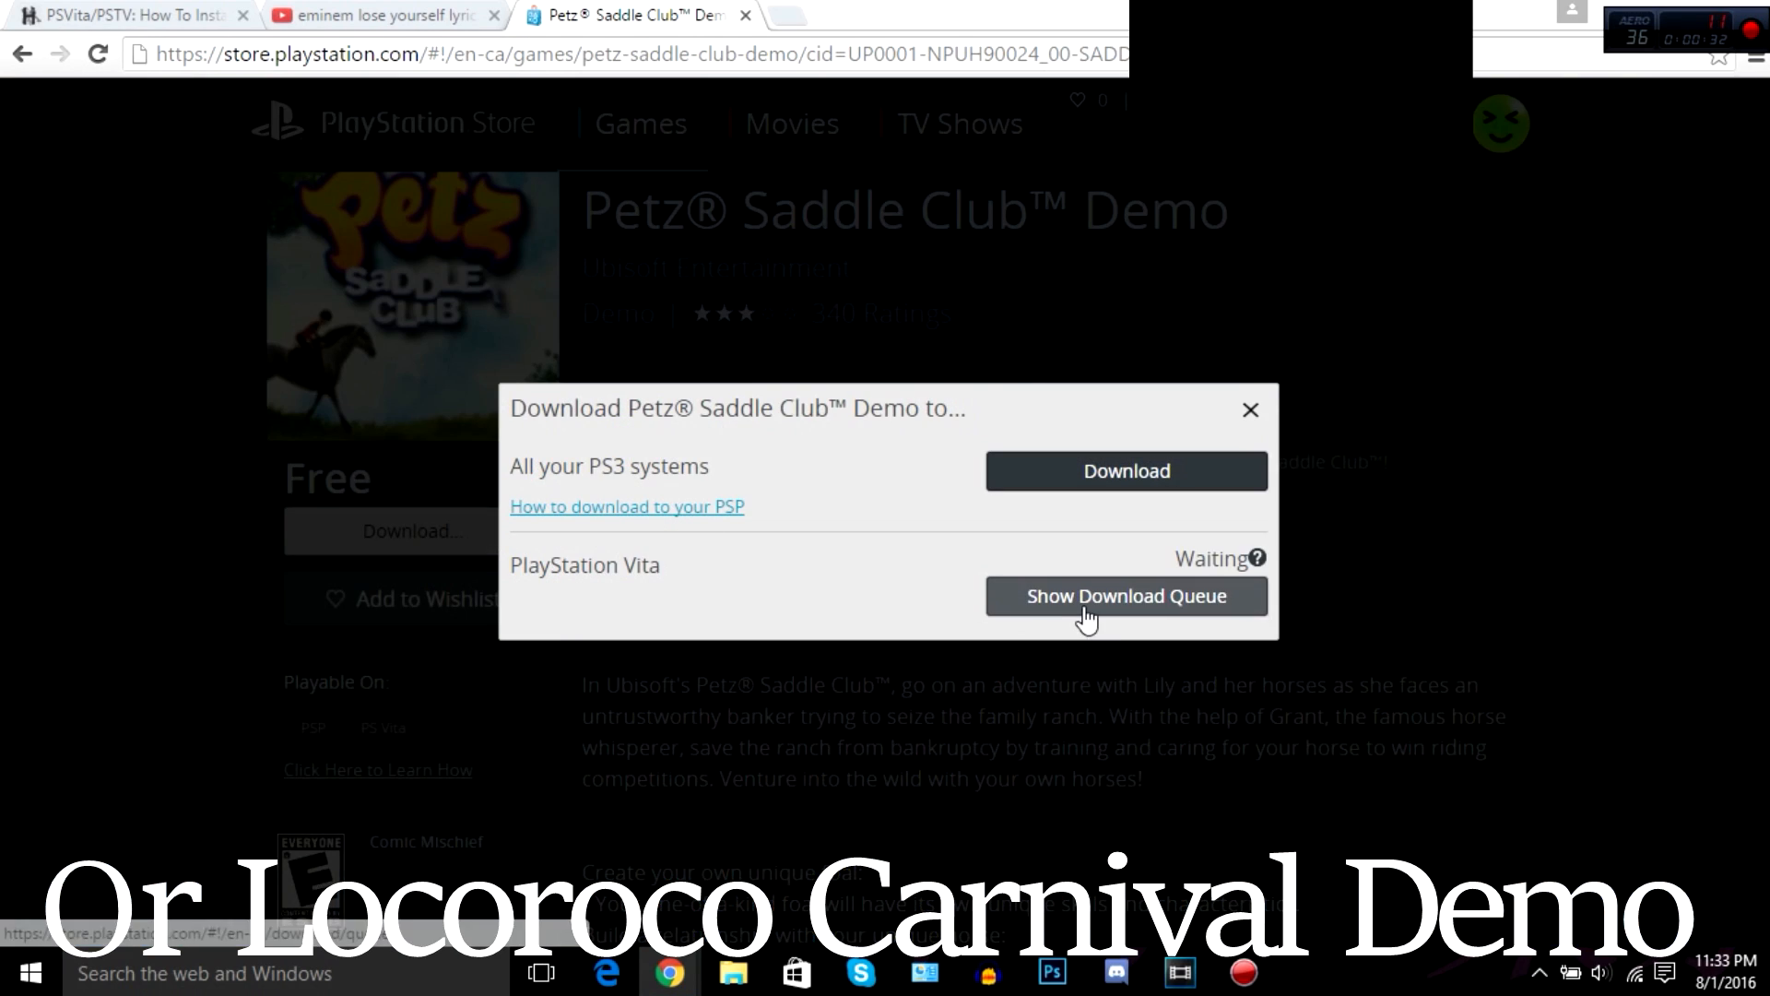
{"action": "left_click", "coordinate": [1126, 596]}
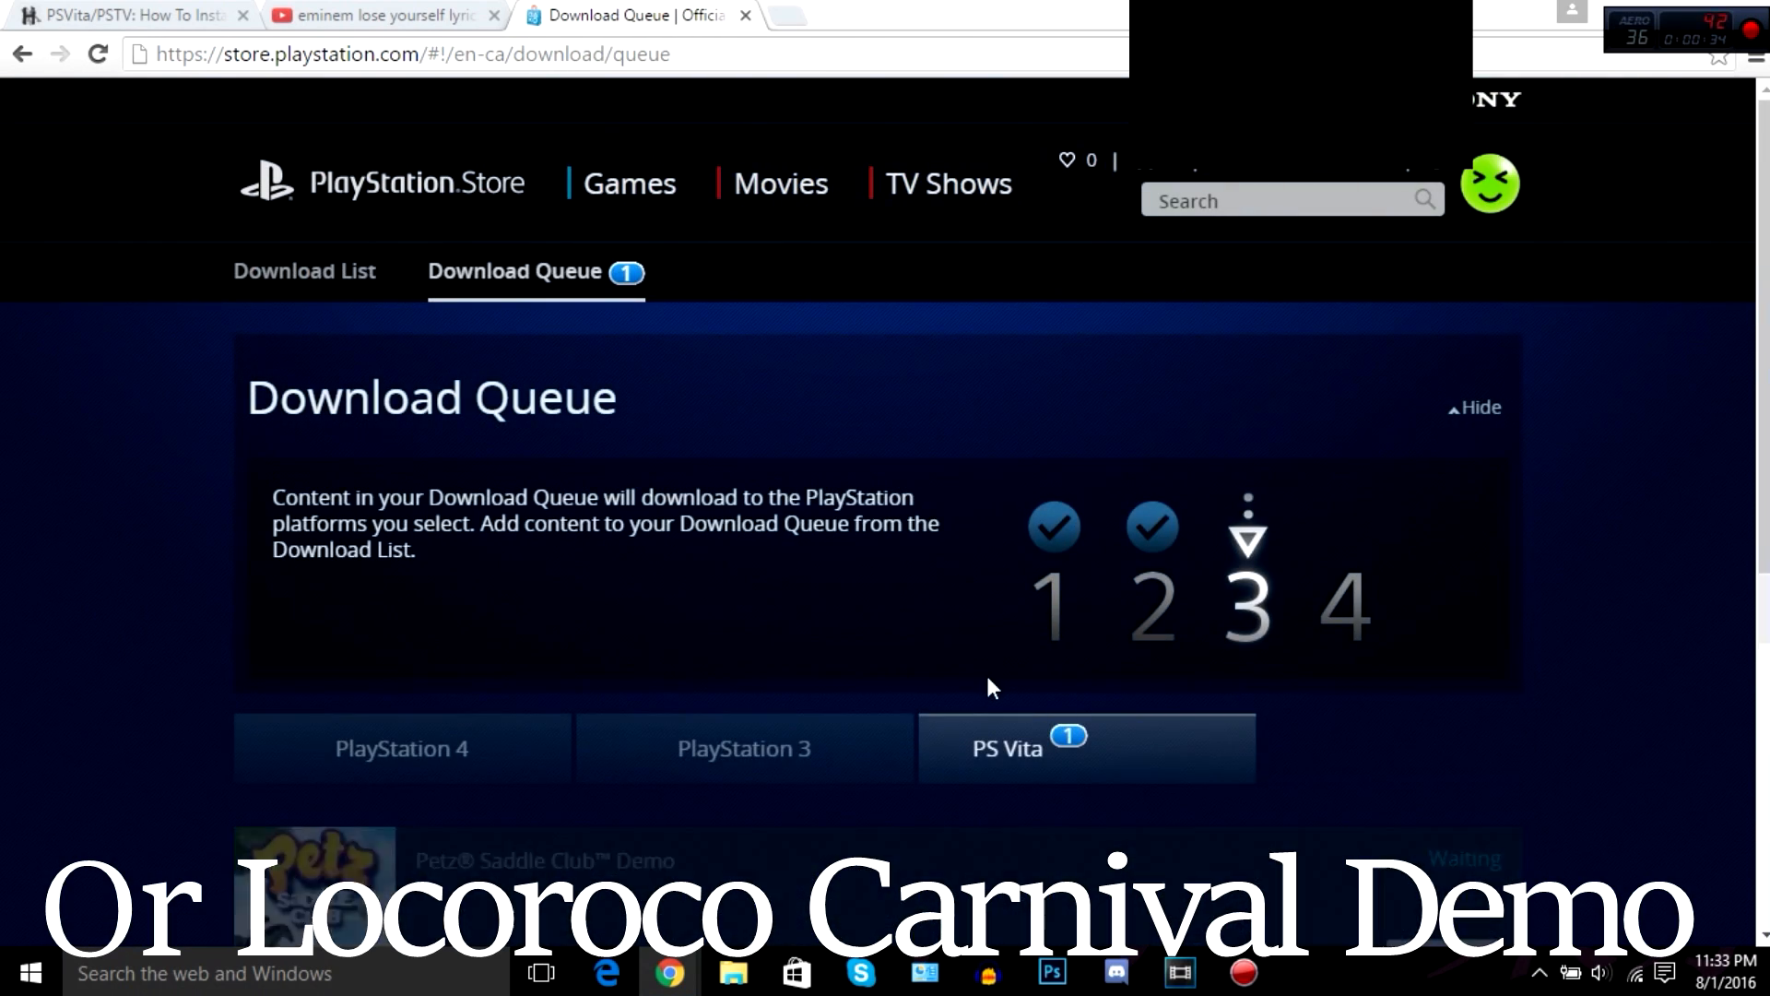
{"action": "scroll", "scroll_direction": "down", "scroll_amount": 3}
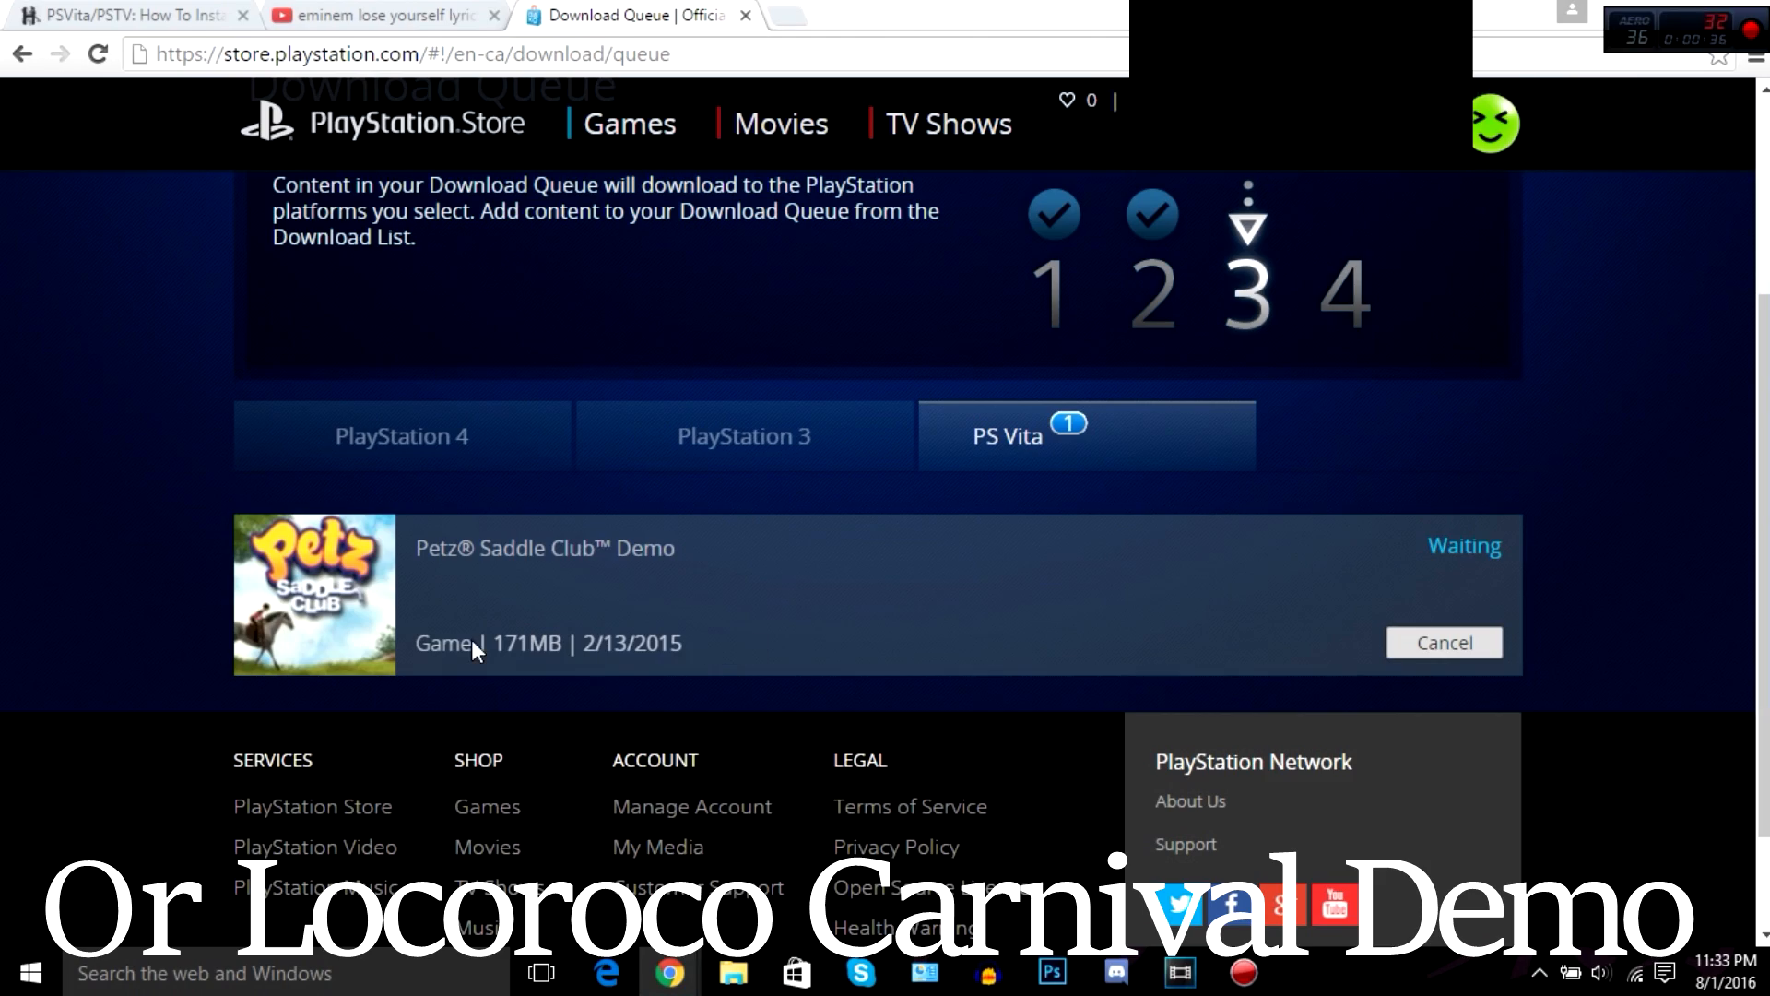
{"action": "mouse_move", "coordinate": [912, 578]}
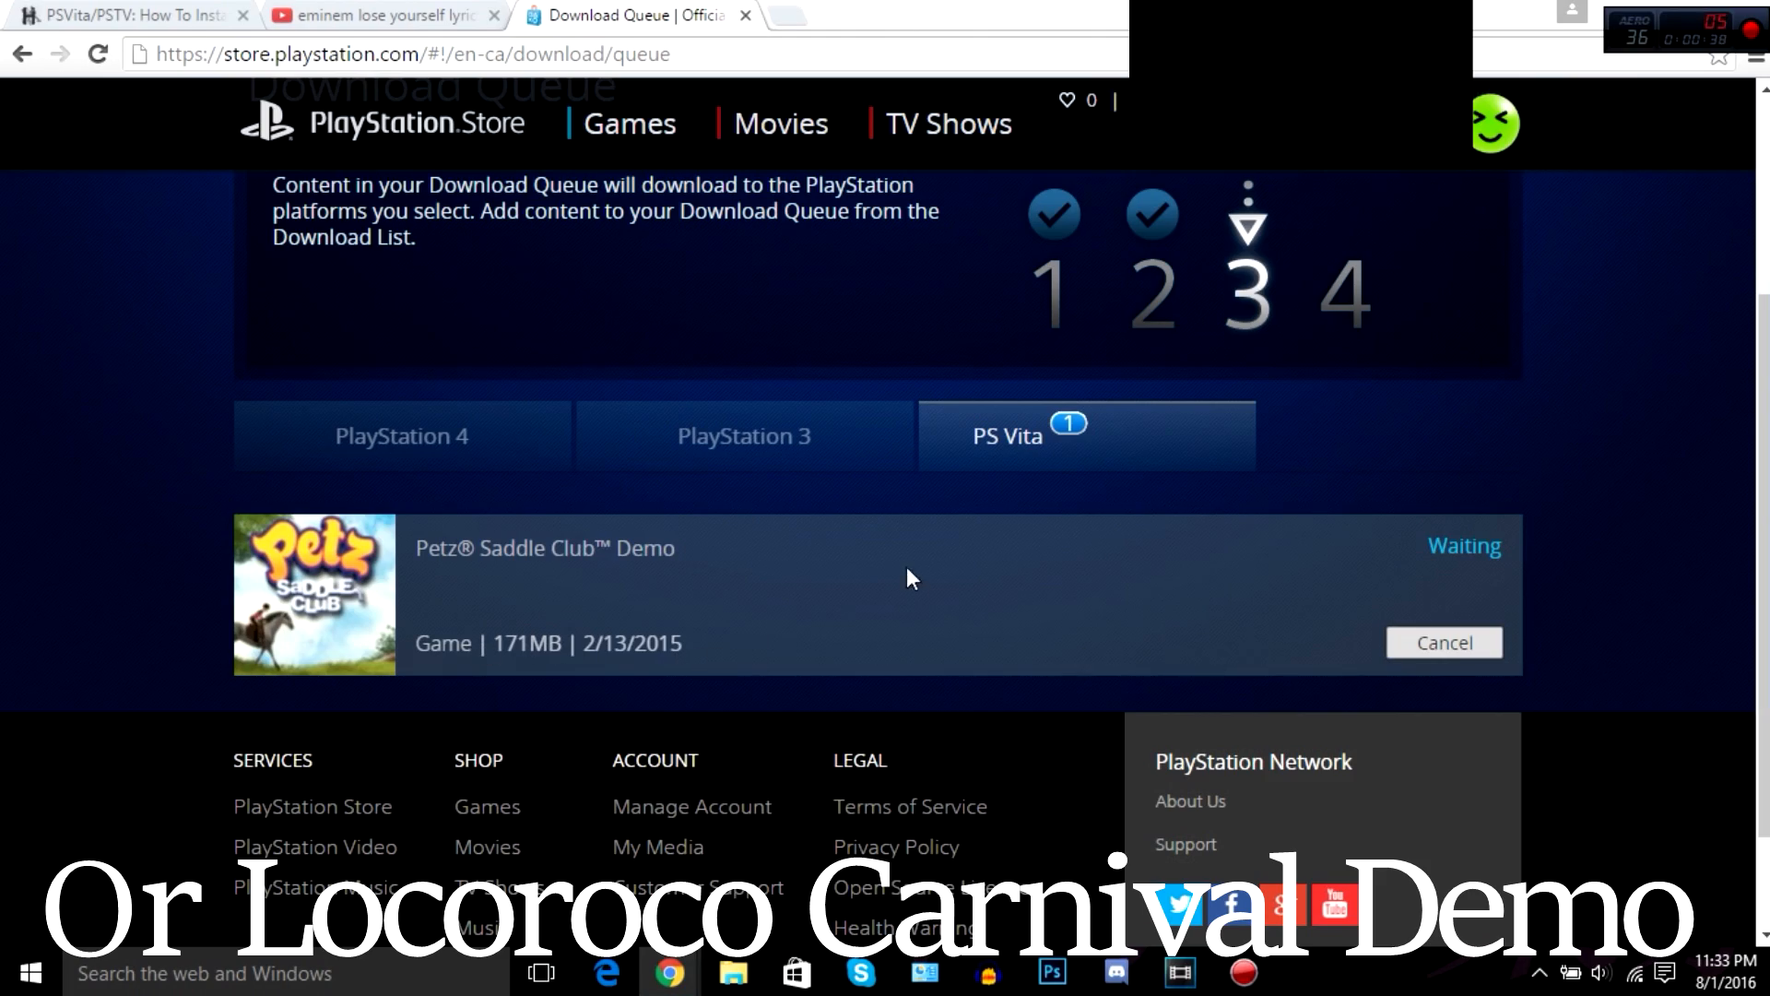